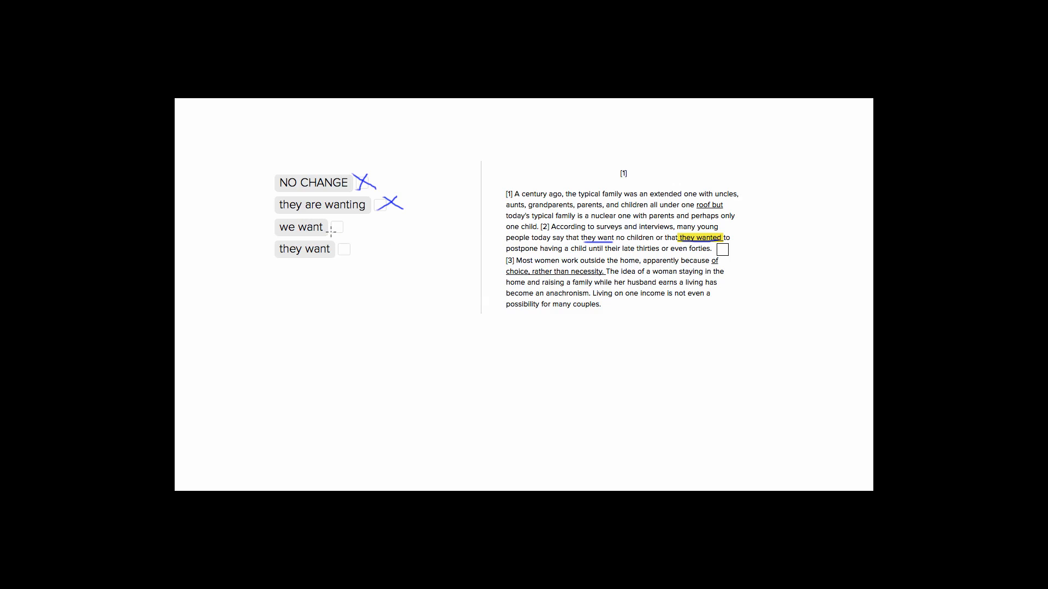
Step: Draw a blue X beside 'we want', leaving only 'they want' unmarked
left_click(336, 226)
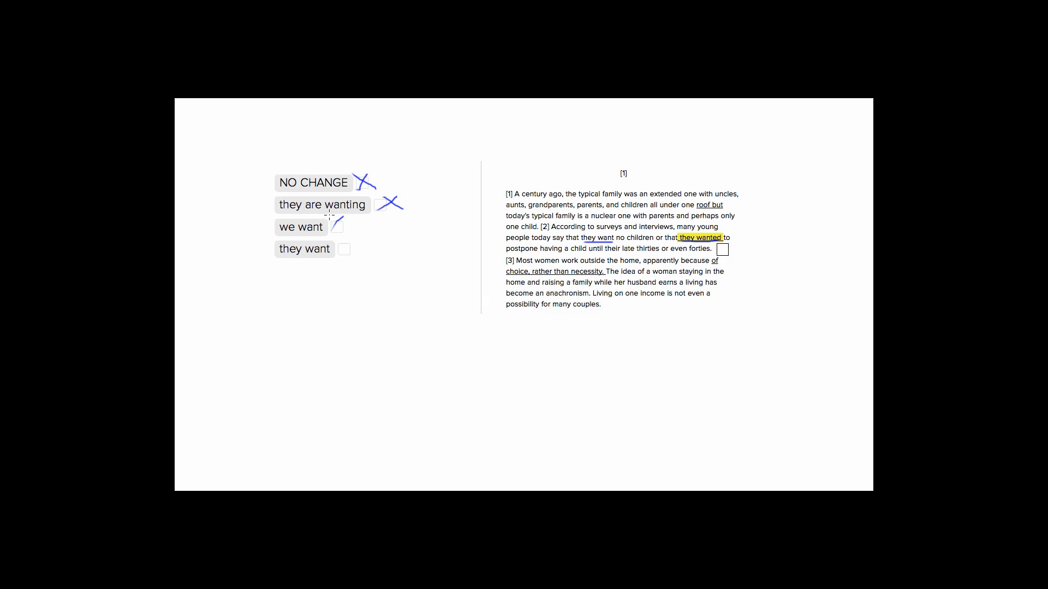
left_click(337, 226)
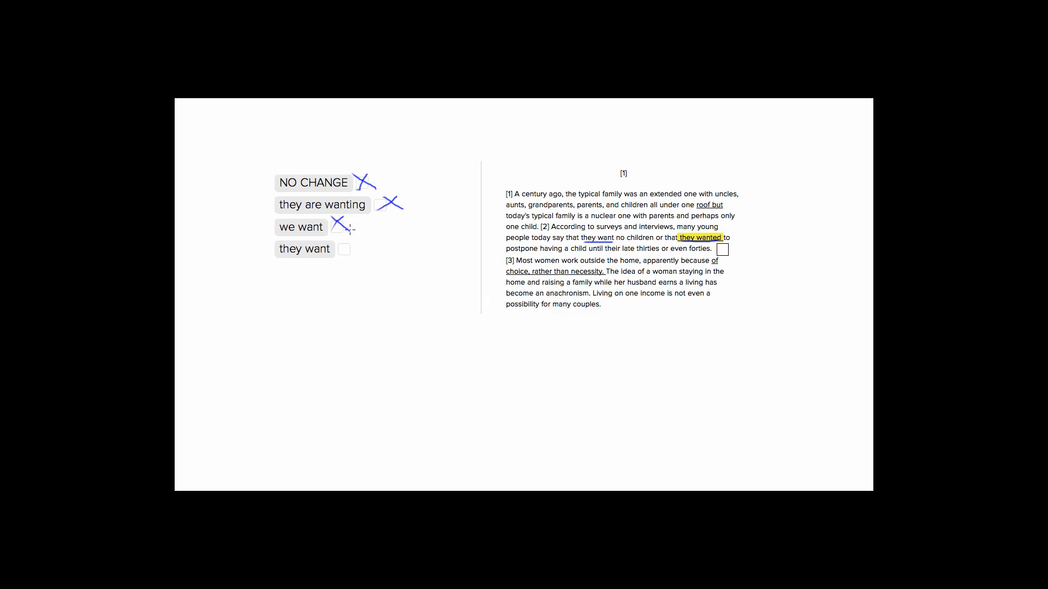